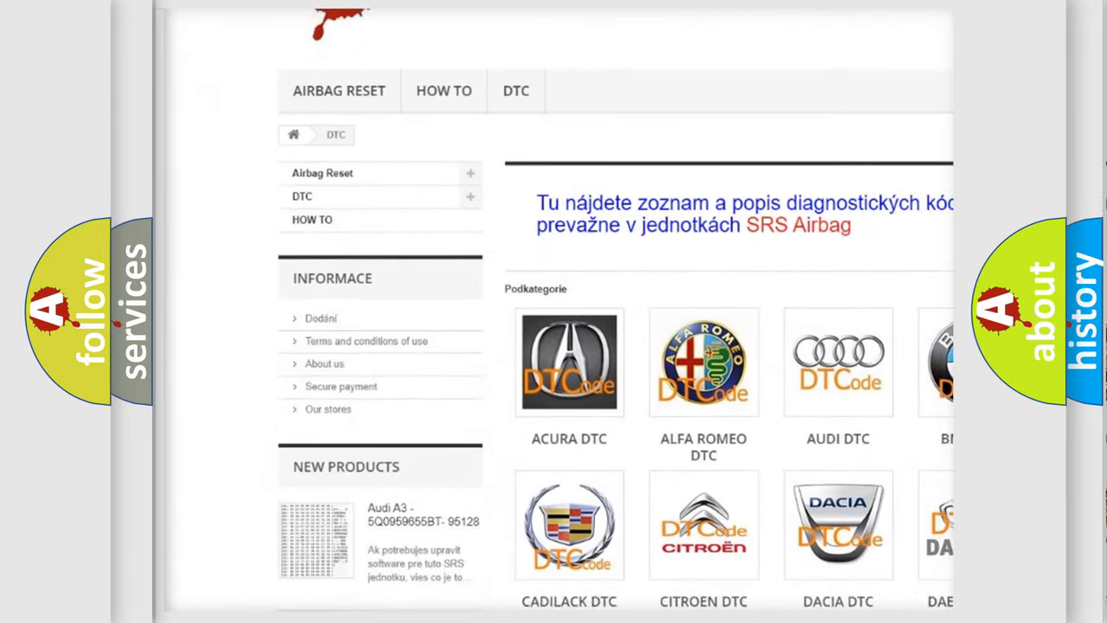
pyautogui.scroll(-3)
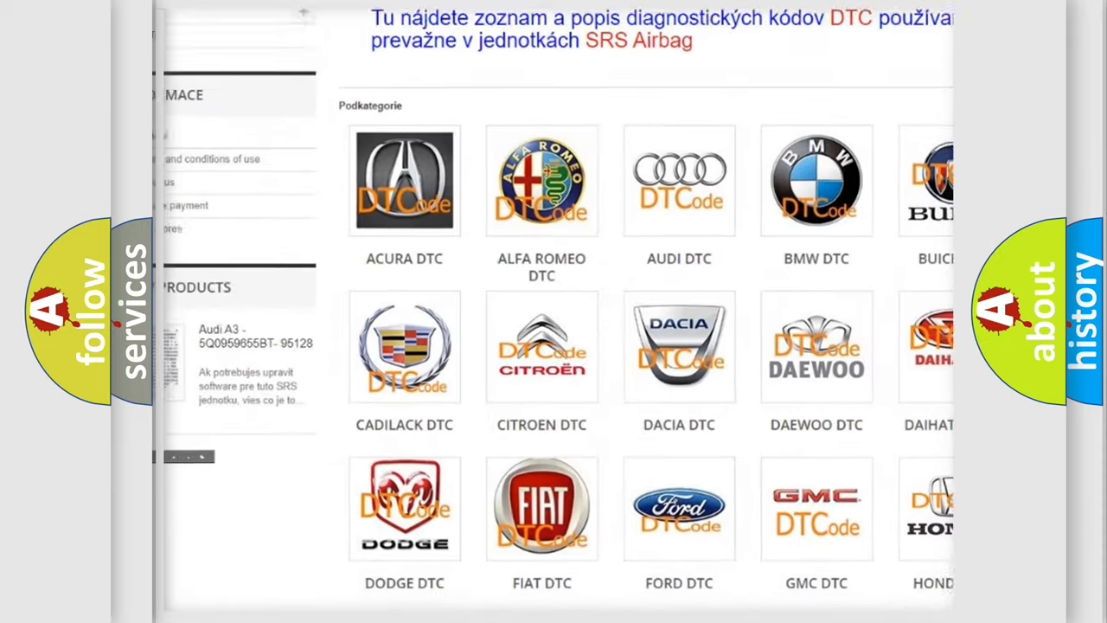
pyautogui.scroll(-3)
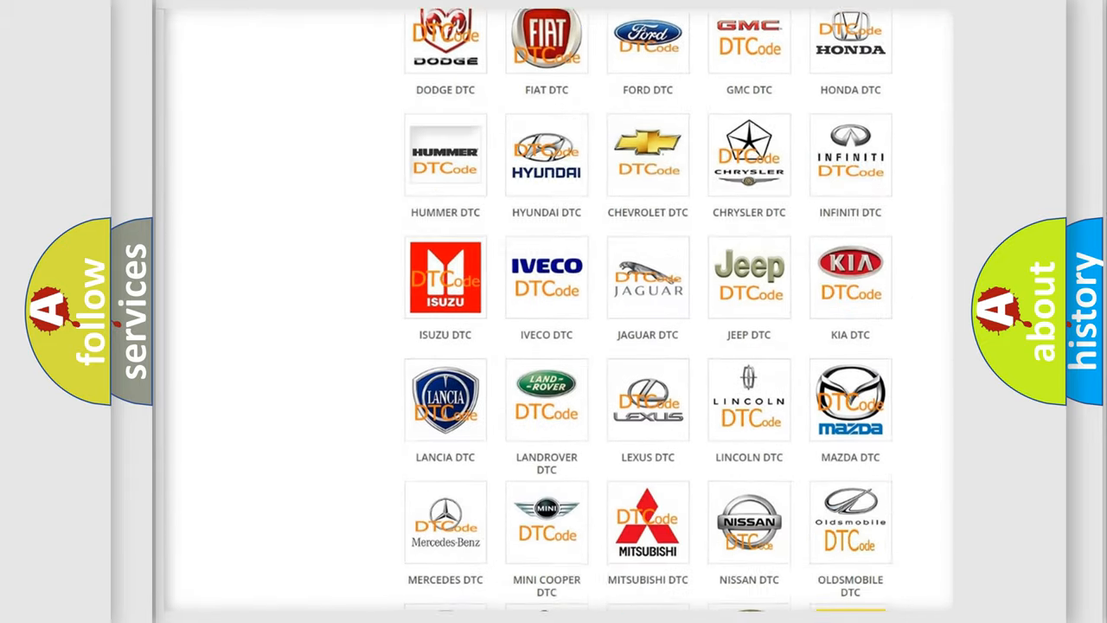
pyautogui.scroll(-3)
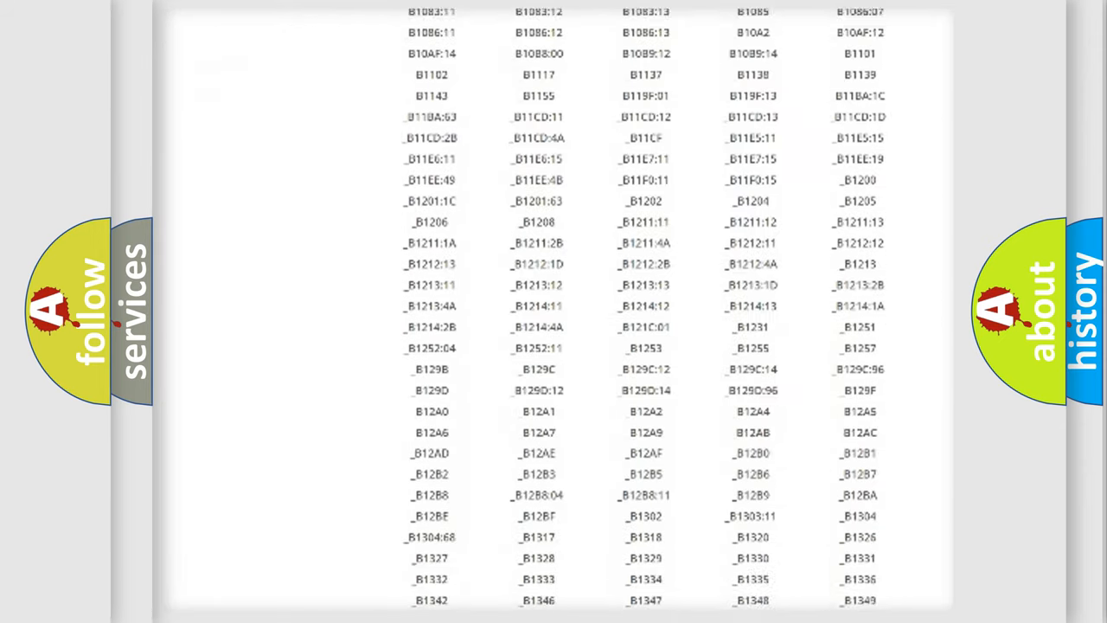
pyautogui.scroll(-3)
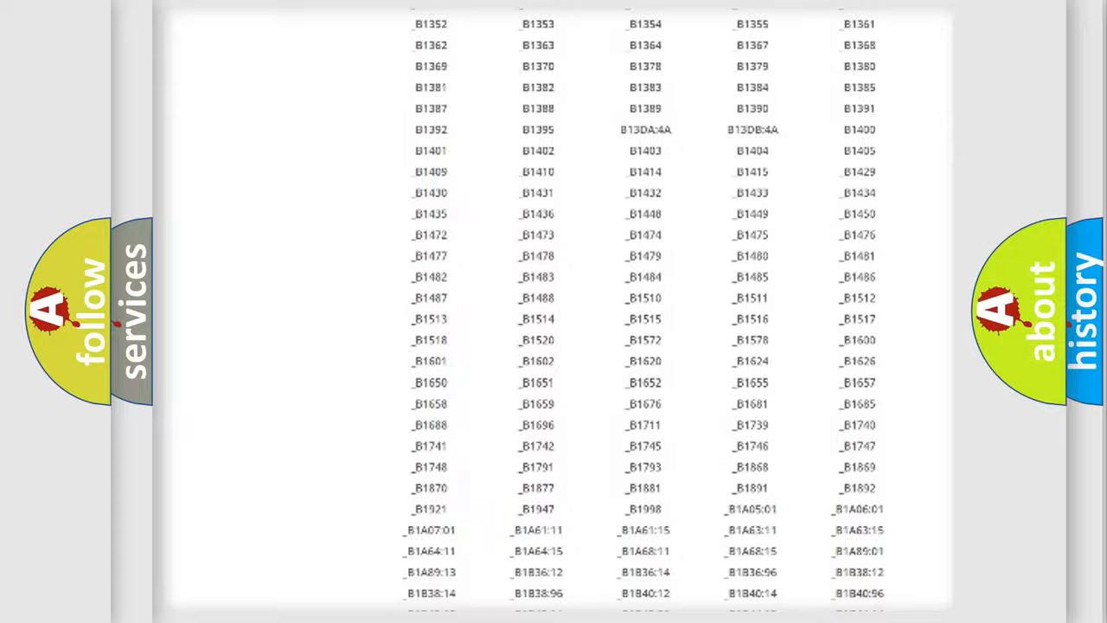